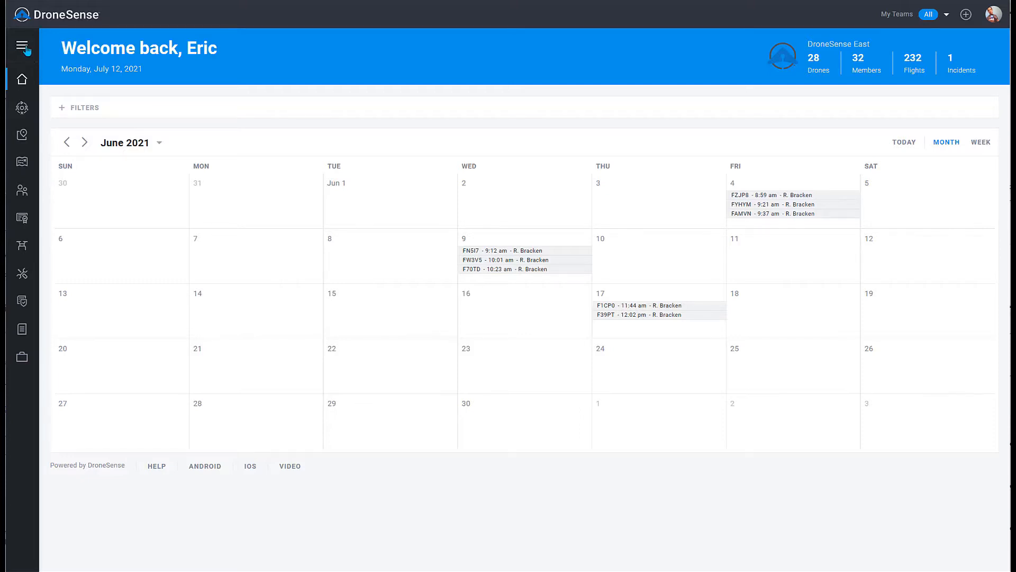
# Expand the left navigation to show section names, then collapse it back to icons
pyautogui.click(23, 45)
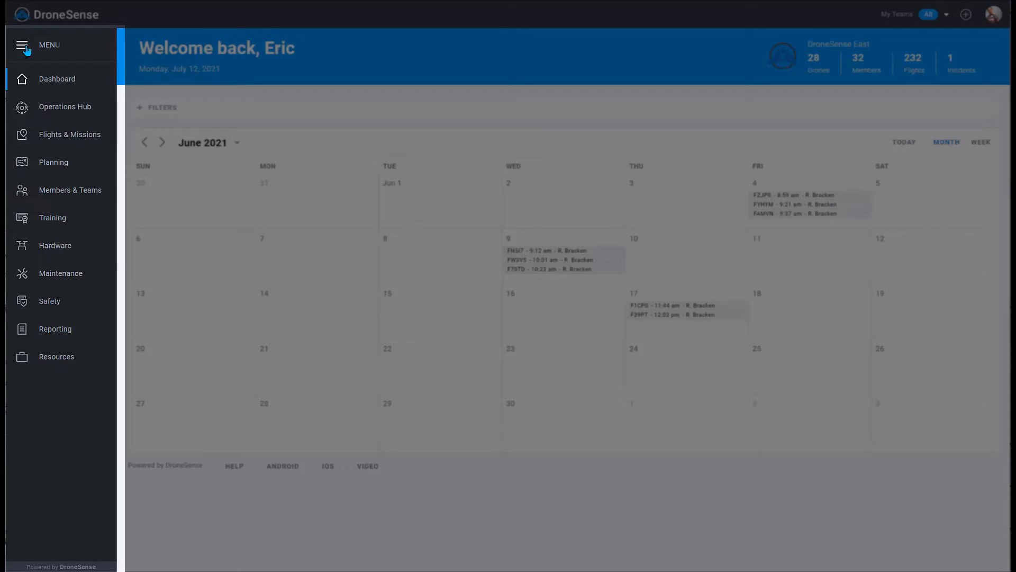
pyautogui.click(22, 44)
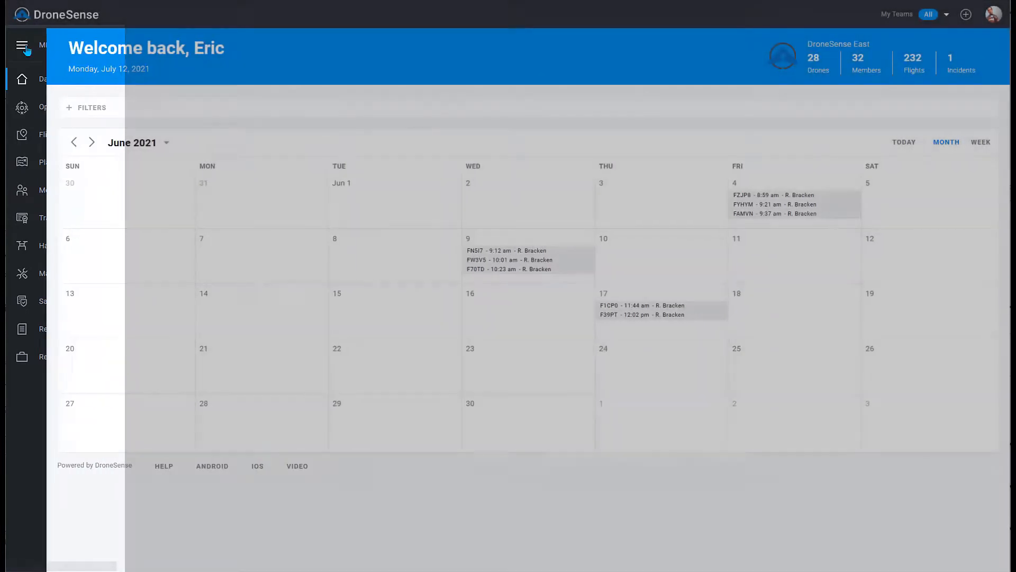
pyautogui.click(22, 46)
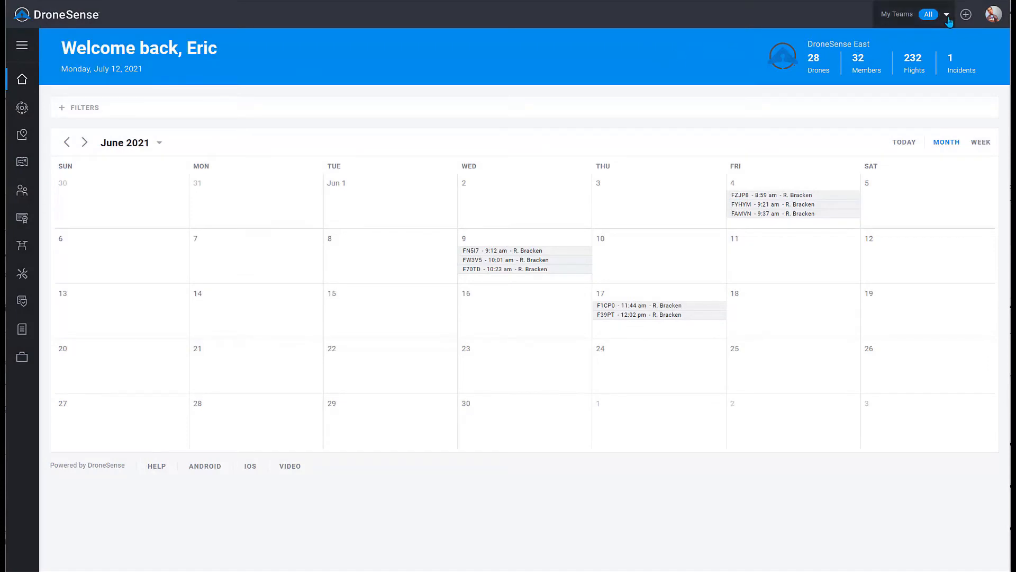
# Preview the team filter list and the account options menu, closing both unchanged
pyautogui.click(946, 14)
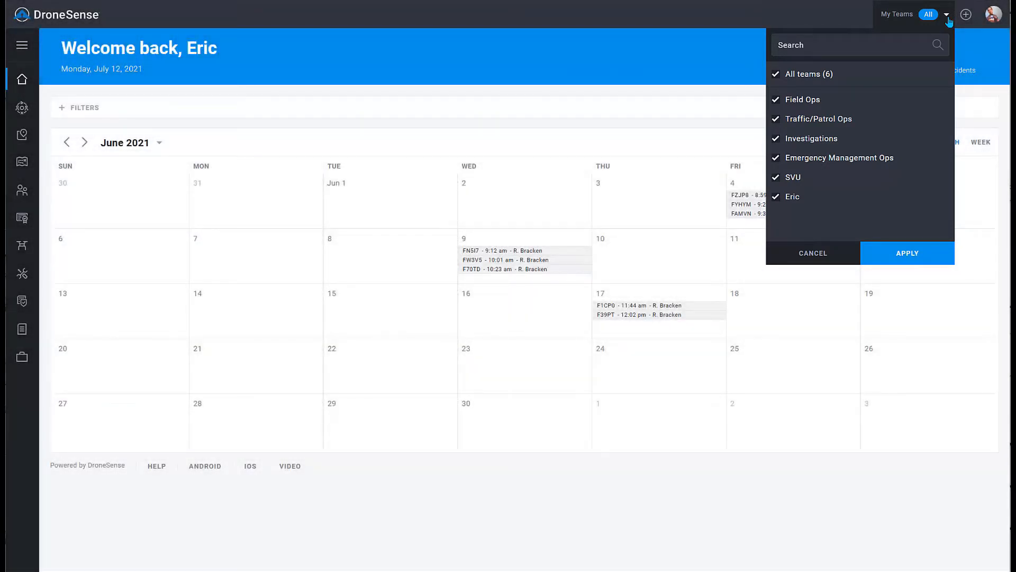
pyautogui.click(964, 14)
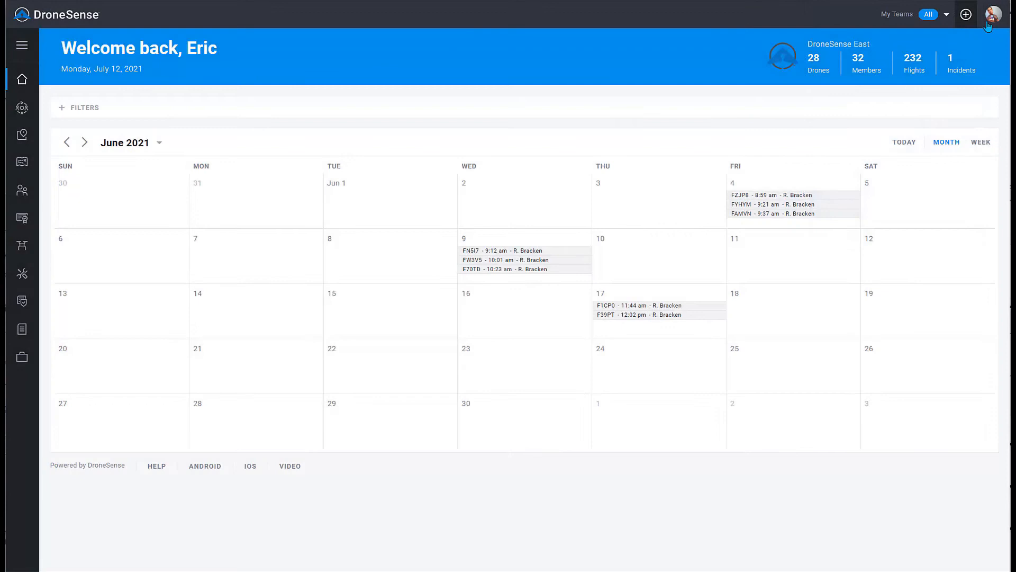
pyautogui.click(993, 14)
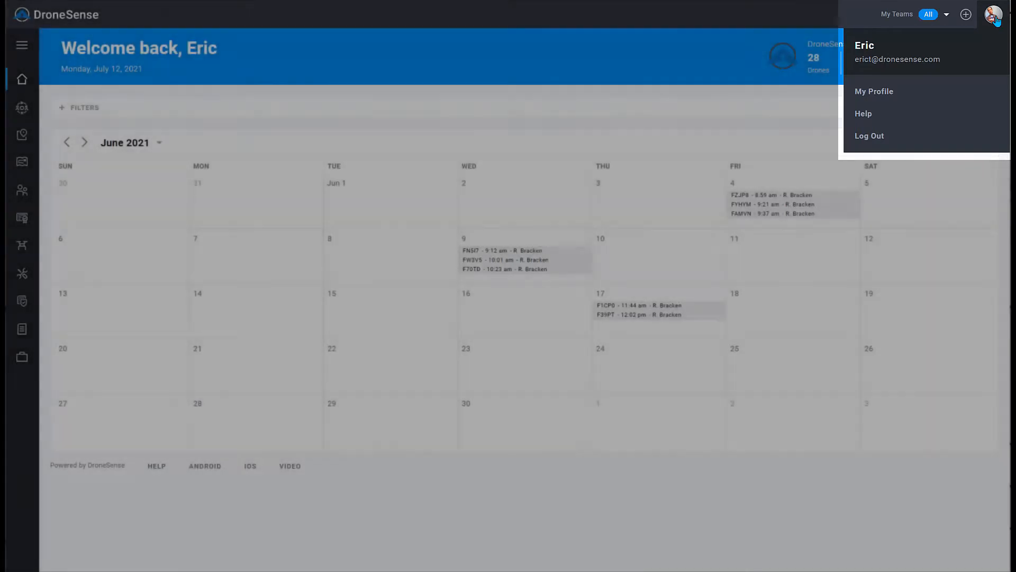
pyautogui.click(69, 222)
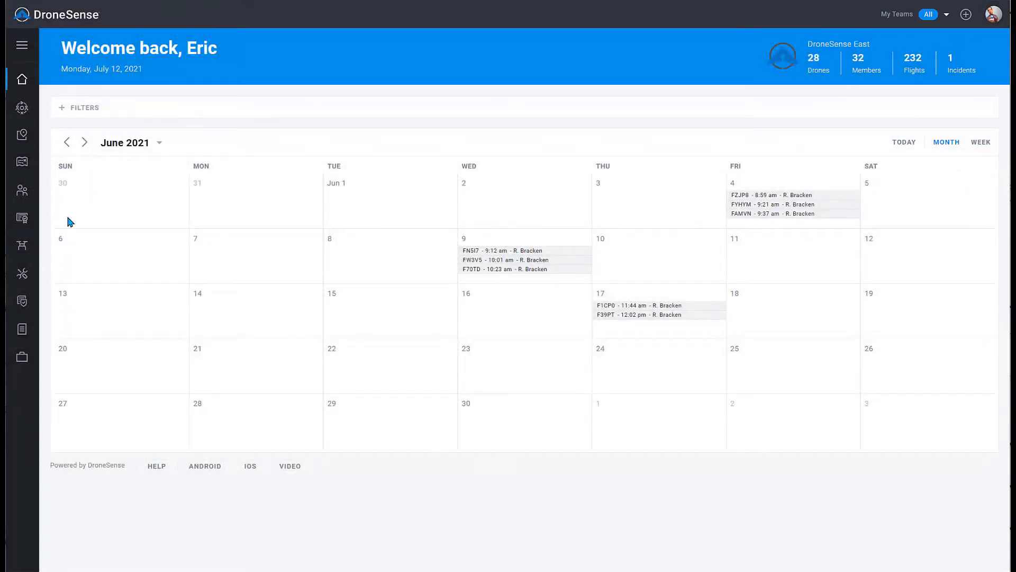
pyautogui.moveTo(22, 245)
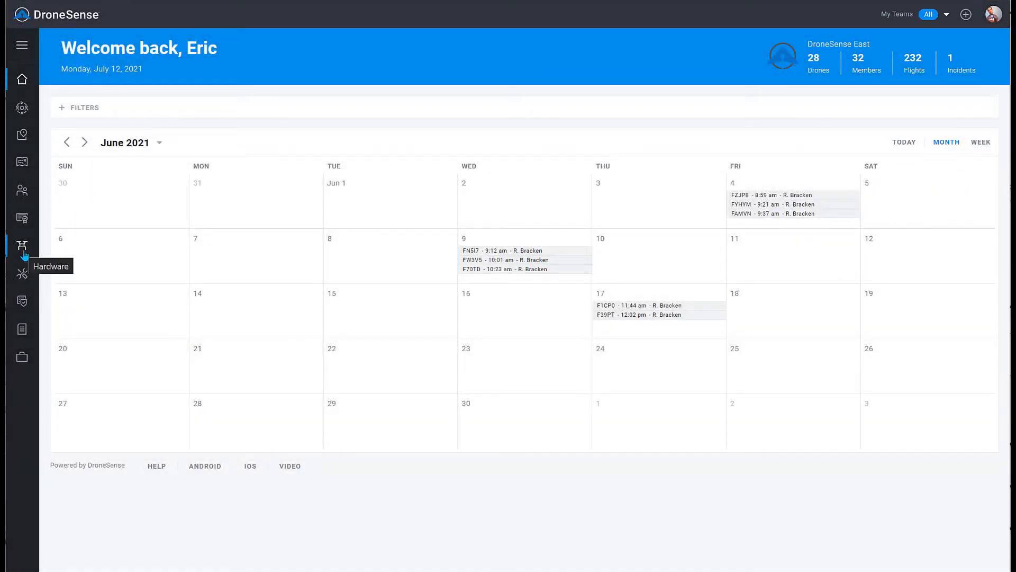
# Go to the Hardware section and view the drone cards sorted by newest last flight
pyautogui.click(22, 245)
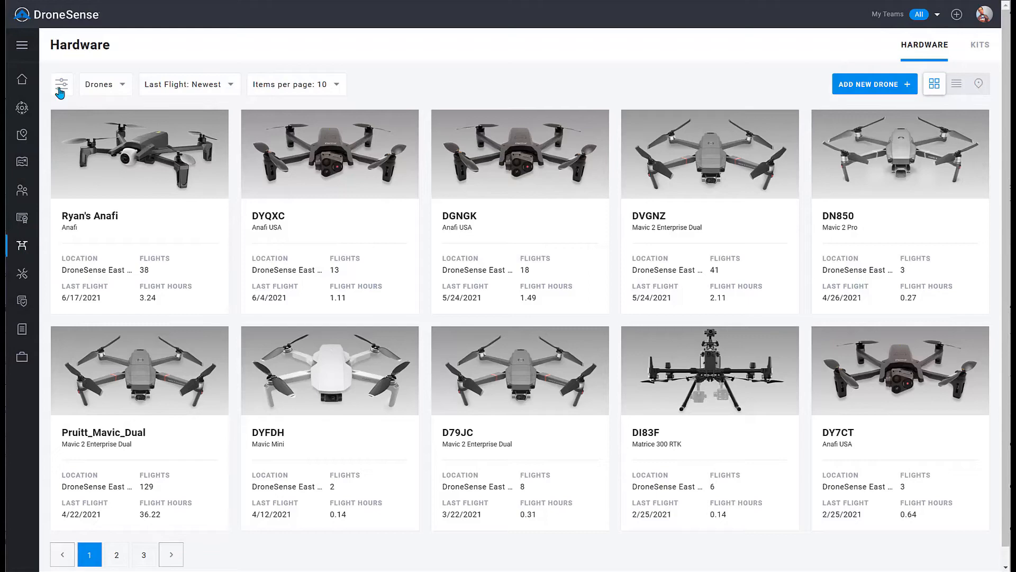
pyautogui.click(61, 85)
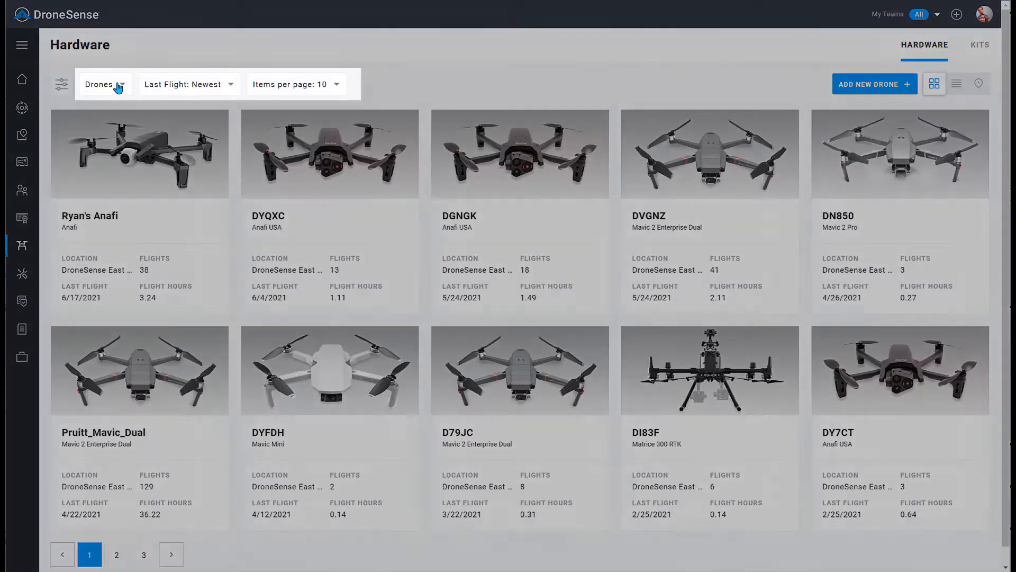
pyautogui.click(103, 85)
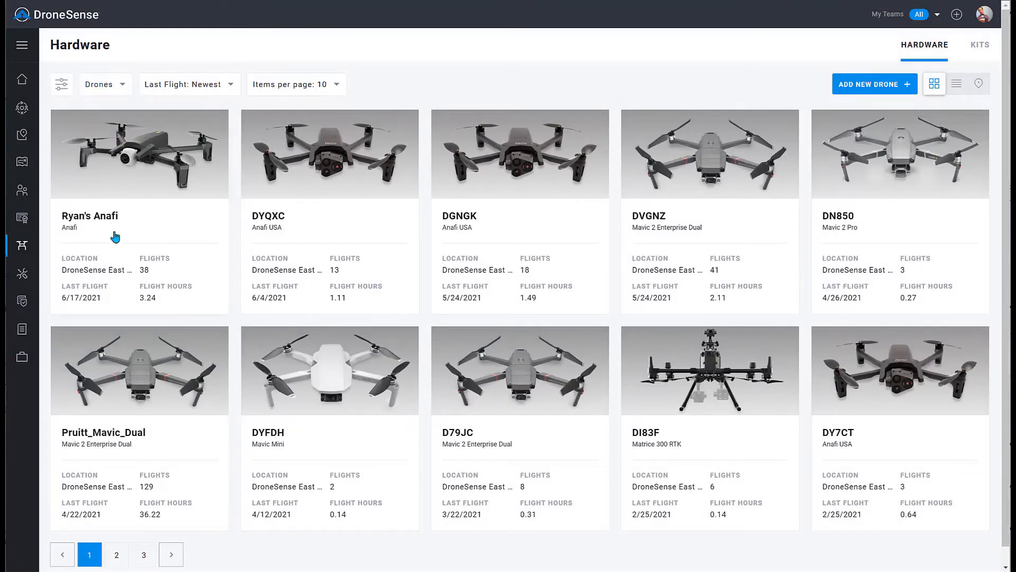
pyautogui.moveTo(314, 264)
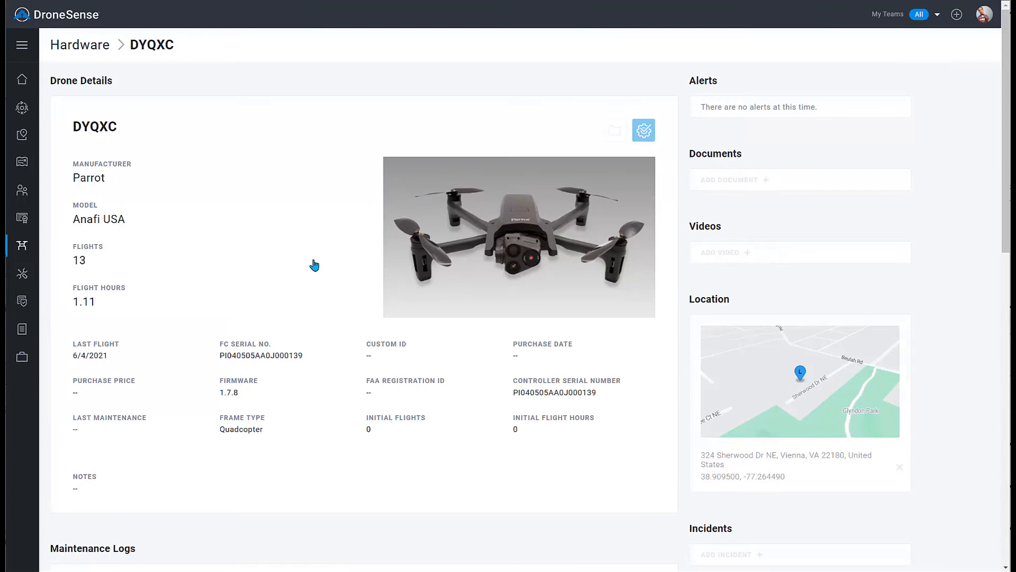
pyautogui.moveTo(955, 213)
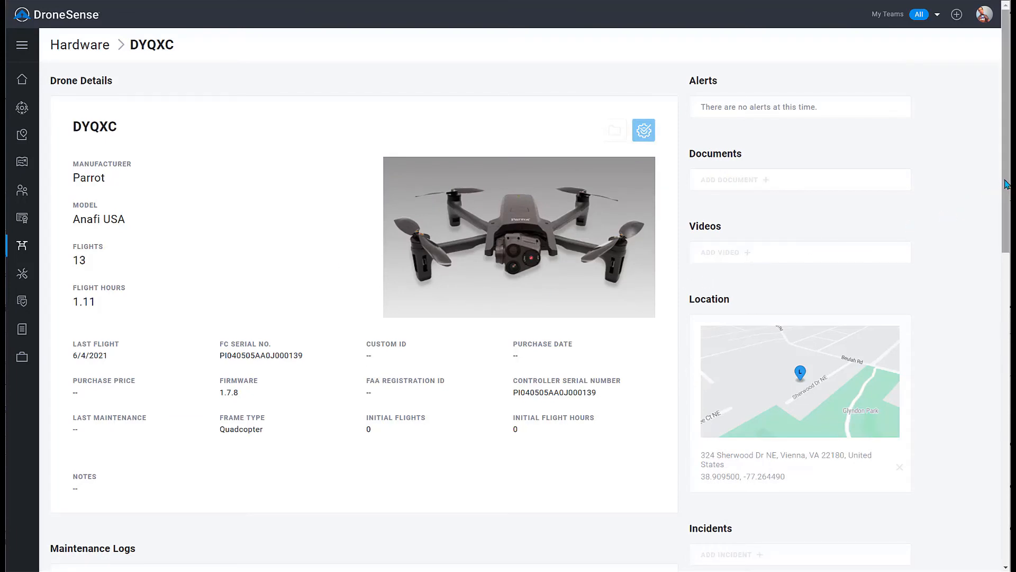
pyautogui.scroll(-3)
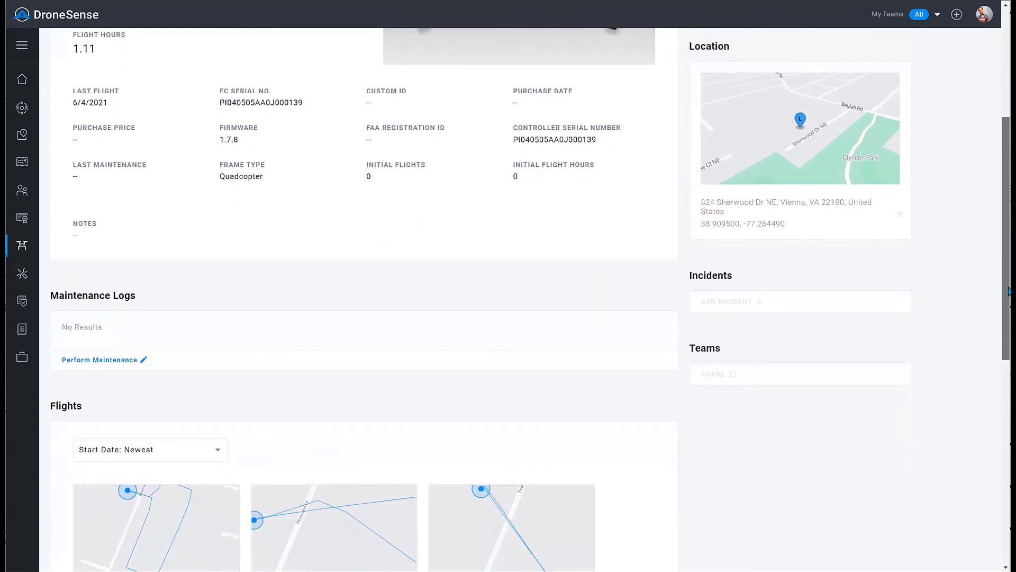
pyautogui.scroll(-3)
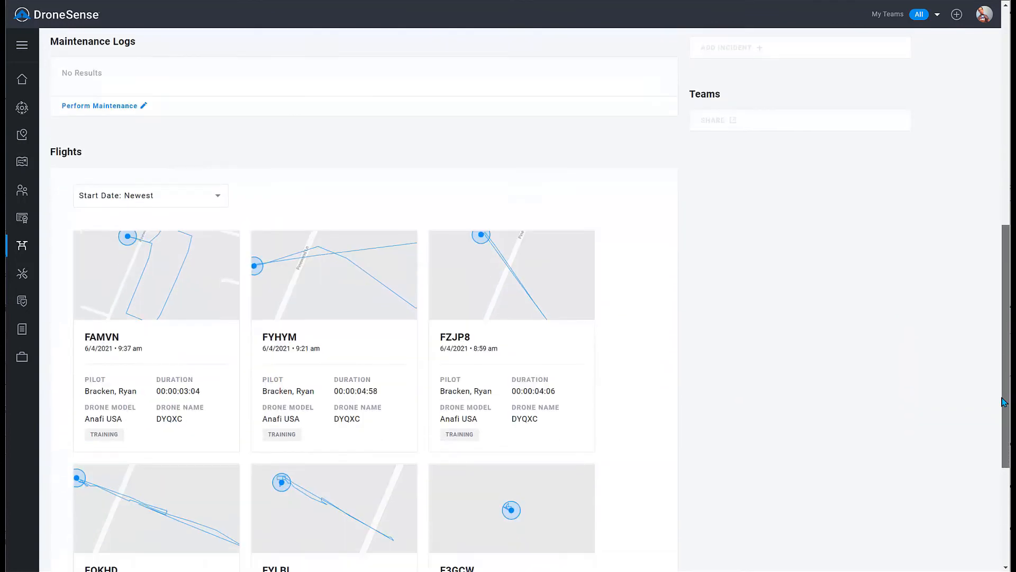
pyautogui.scroll(-3)
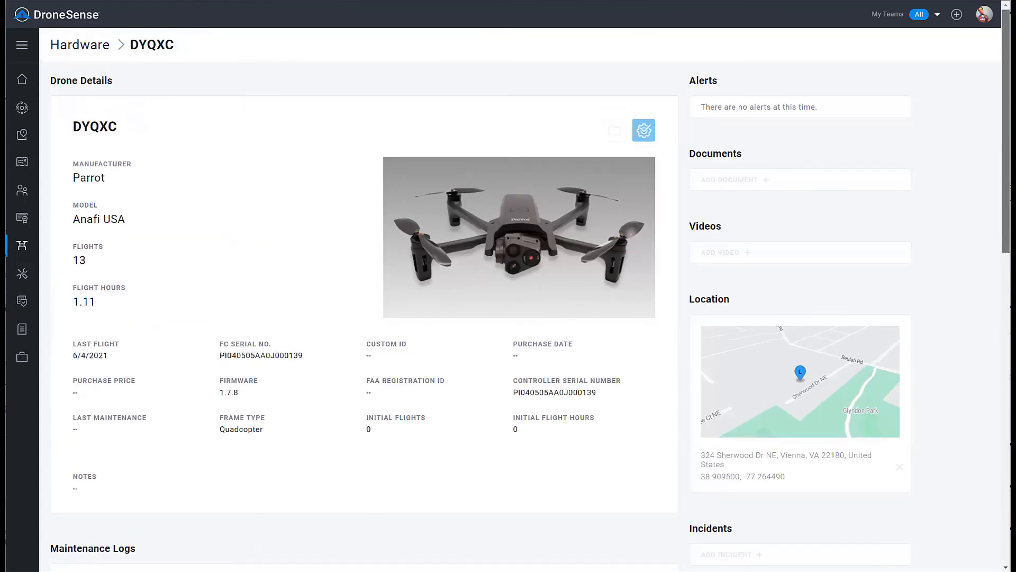
pyautogui.moveTo(21, 252)
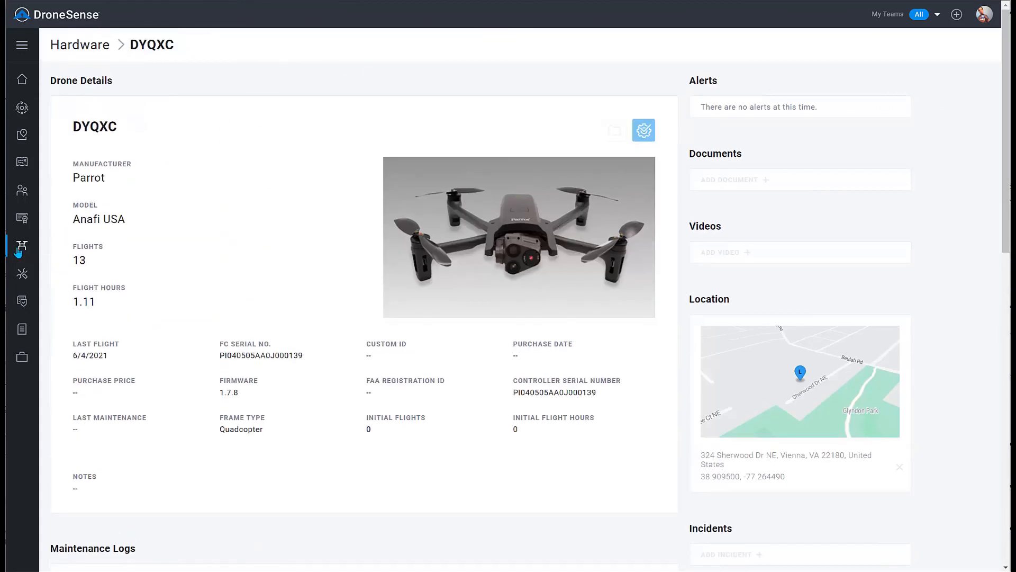
pyautogui.click(80, 45)
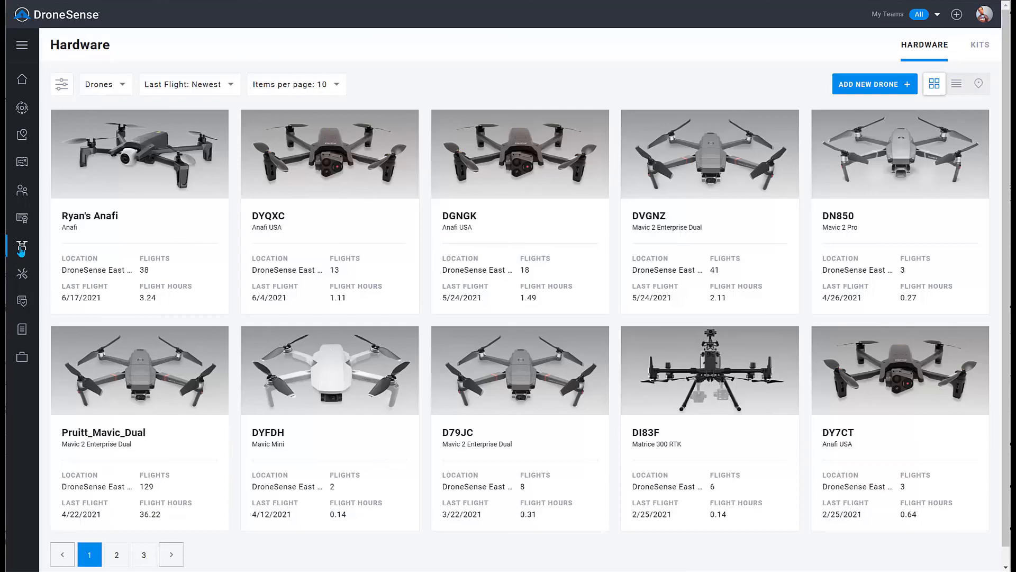